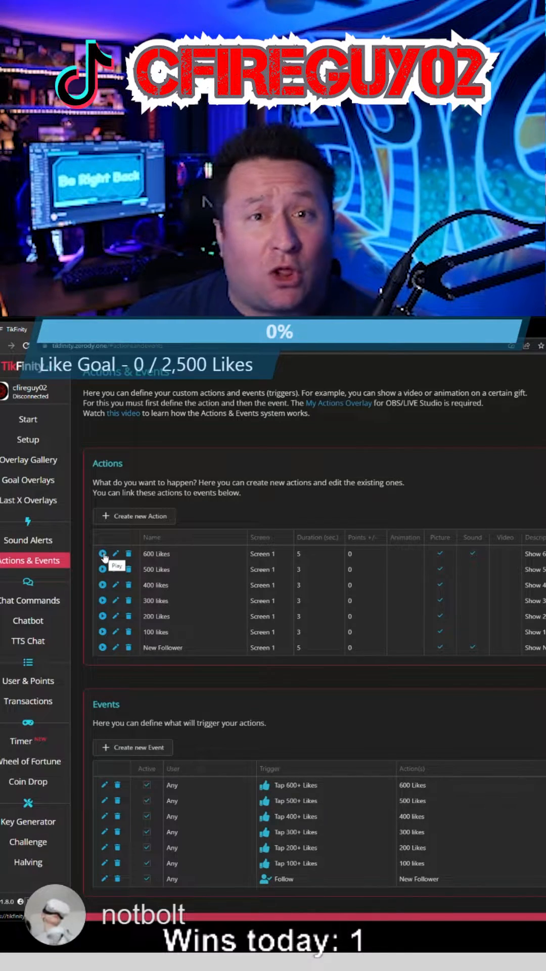
Open the 600 Likes action editor to show its GIF, Anime Wow sound and 'Thanks for 600 Likes!' alert
left_click(103, 554)
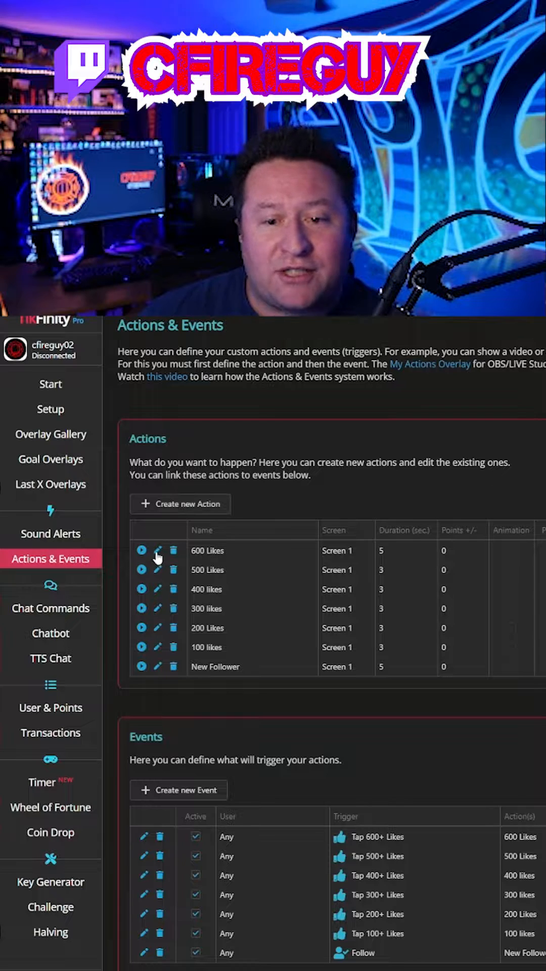
left_click(157, 550)
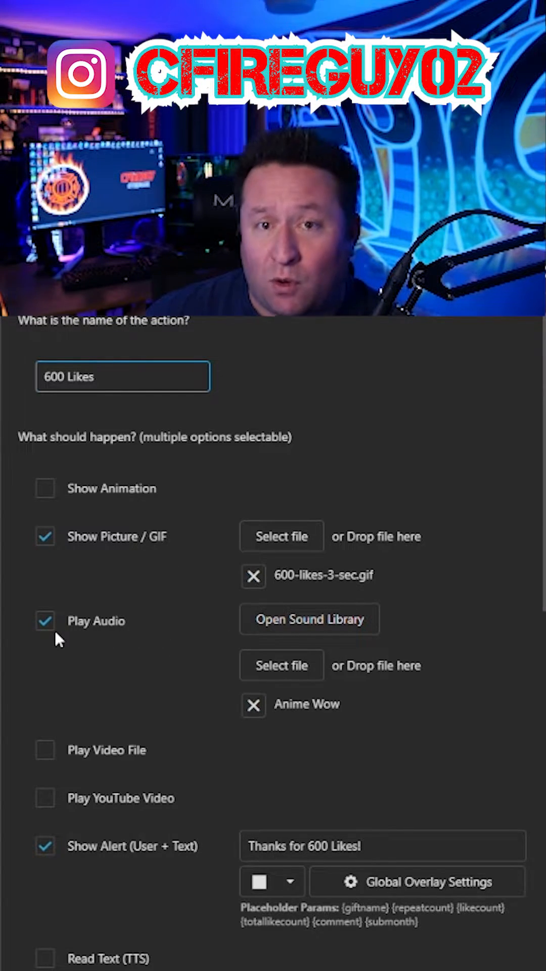
scroll("down", 3)
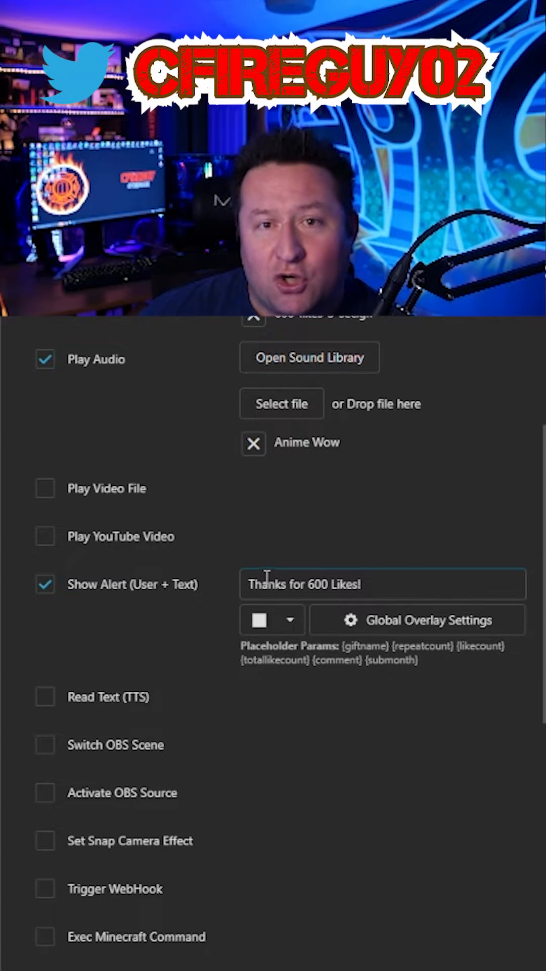
Scroll the 600 Likes dialog to check the 5-second display, low media volume, zero cooldown and fade
scroll("down", 3)
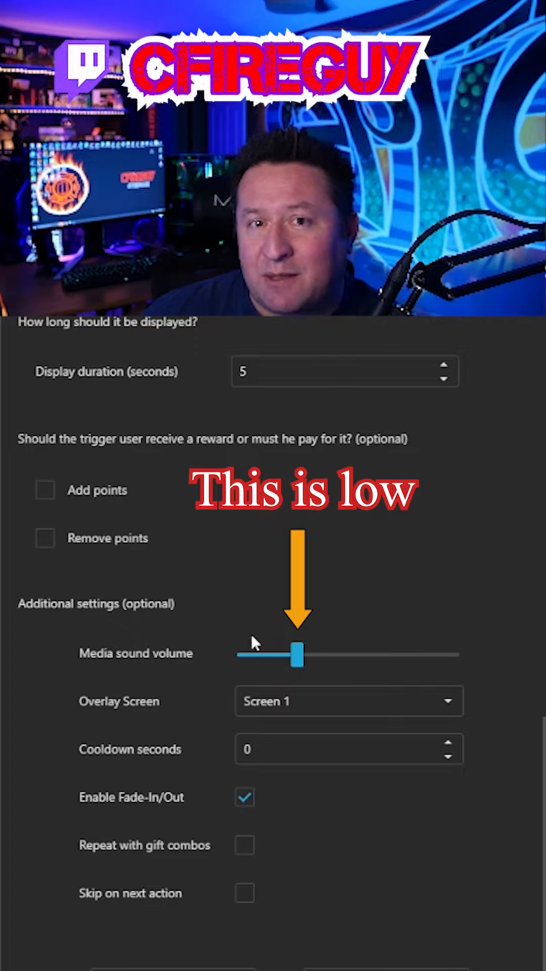
mouse_move(223, 637)
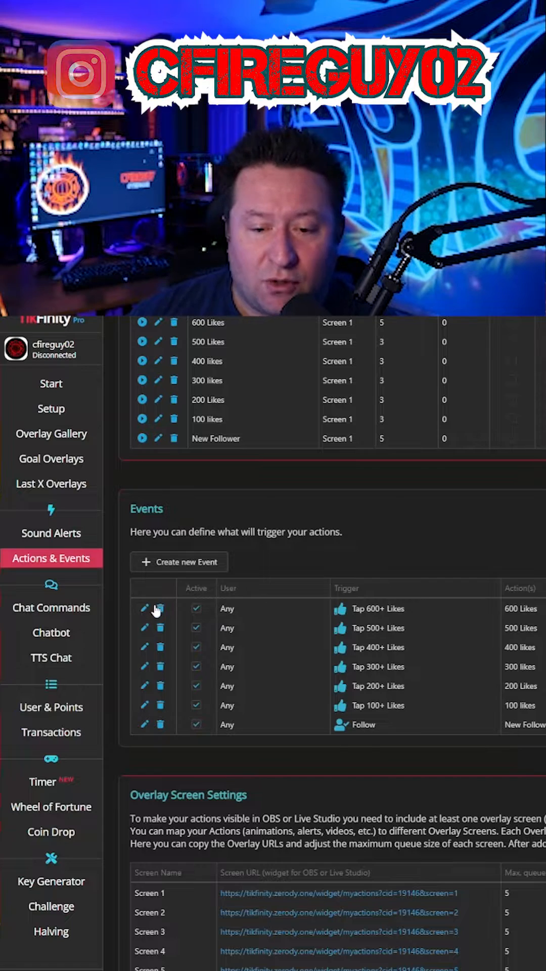
Edit the Tap 600+ Likes event, keeping Sending likes as trigger, and add 300 likes
left_click(144, 609)
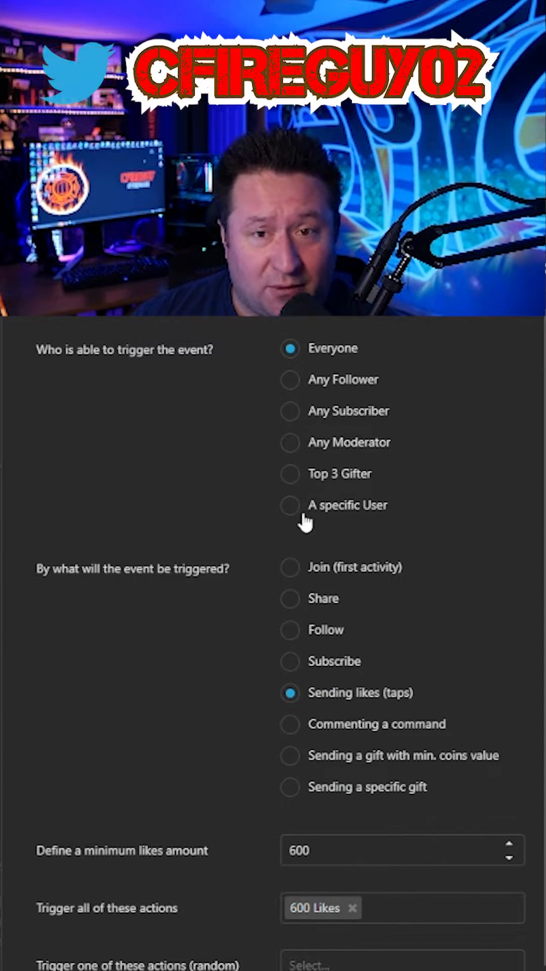
mouse_move(335, 643)
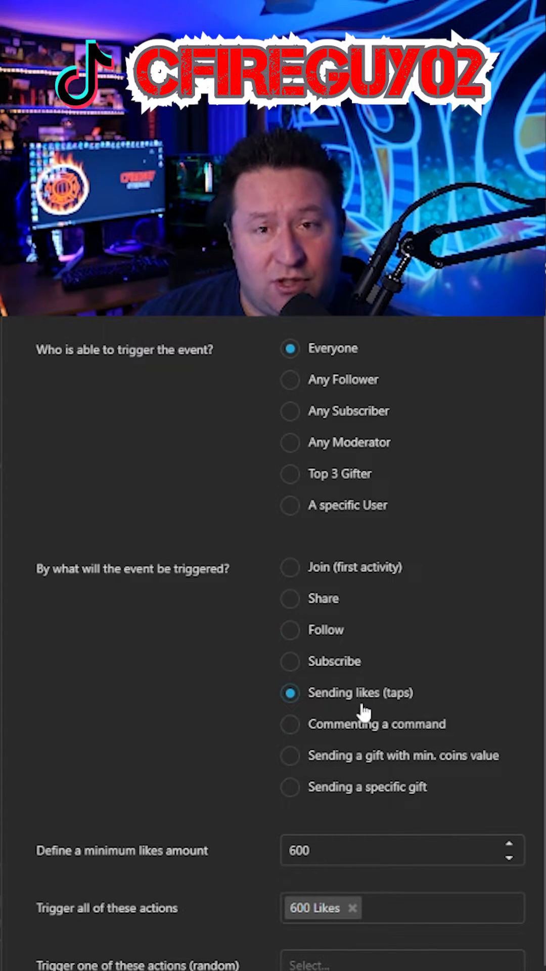
left_click(359, 850)
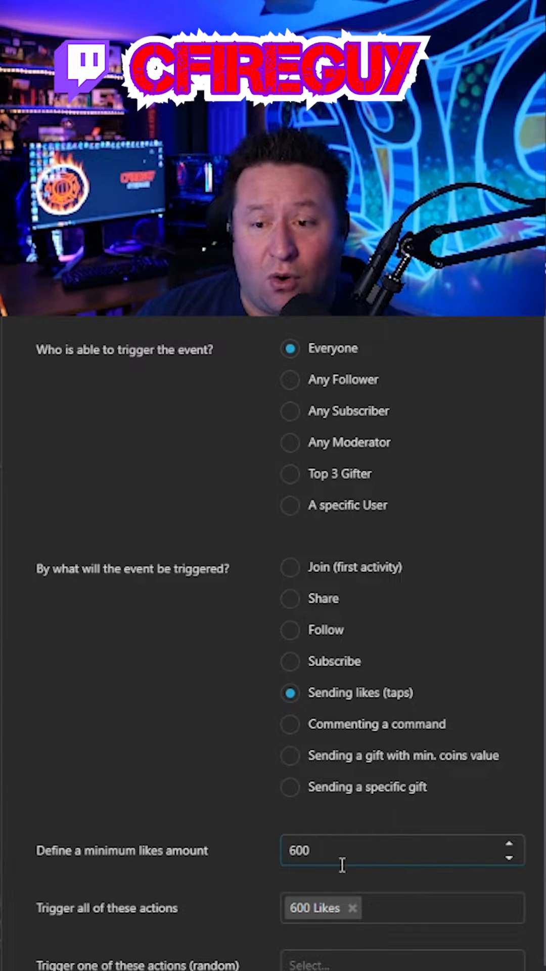
scroll("down", 3)
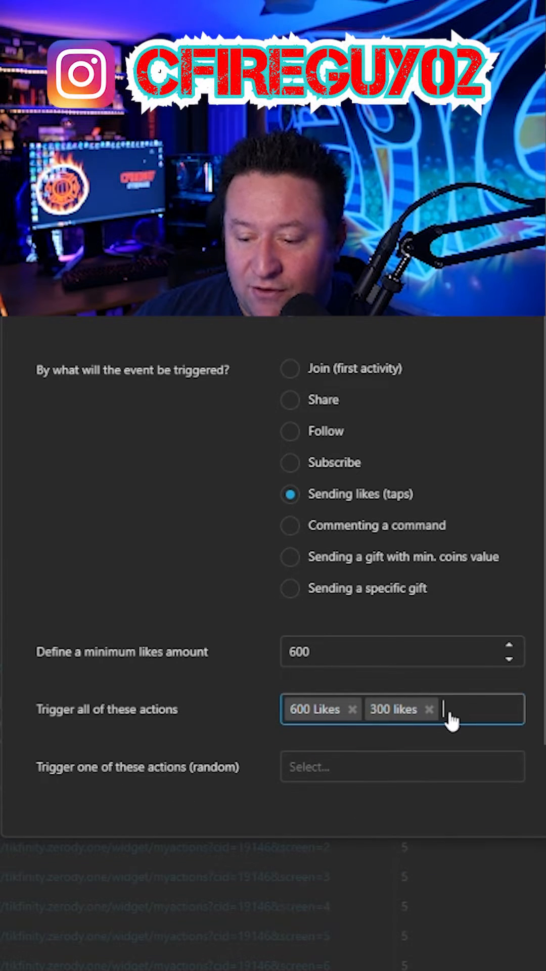
Remove 300 likes, save the event triggering only 600 Likes, and copy the Screen 1 URL
left_click(429, 709)
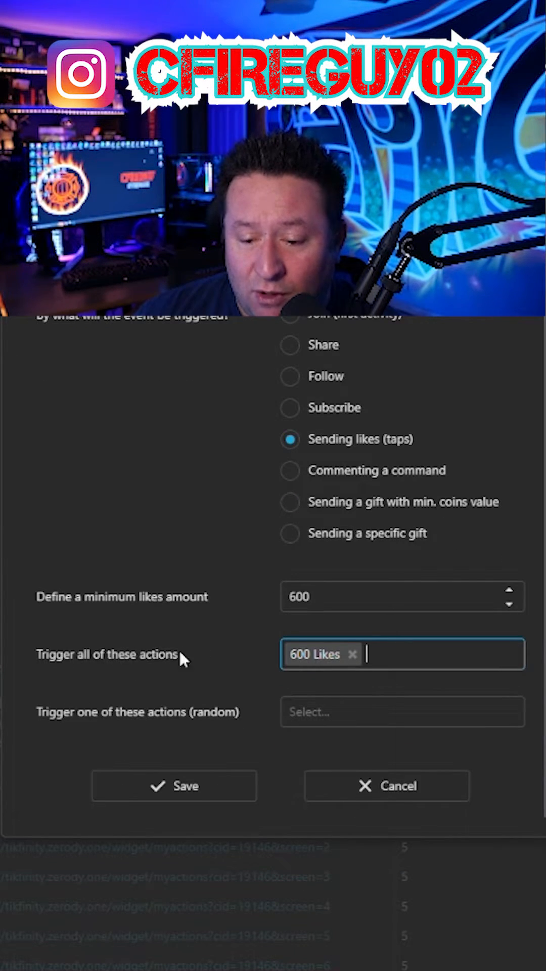
left_click(403, 712)
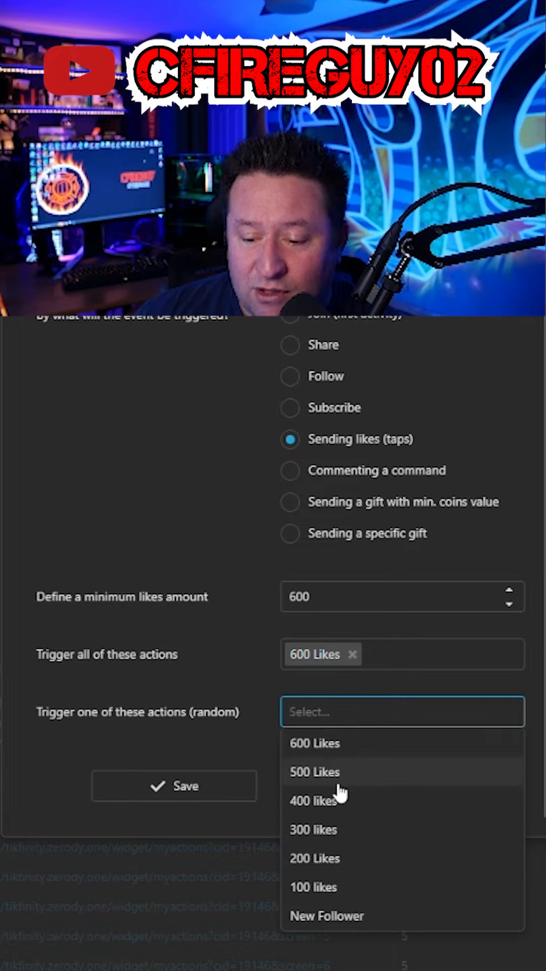
left_click(313, 829)
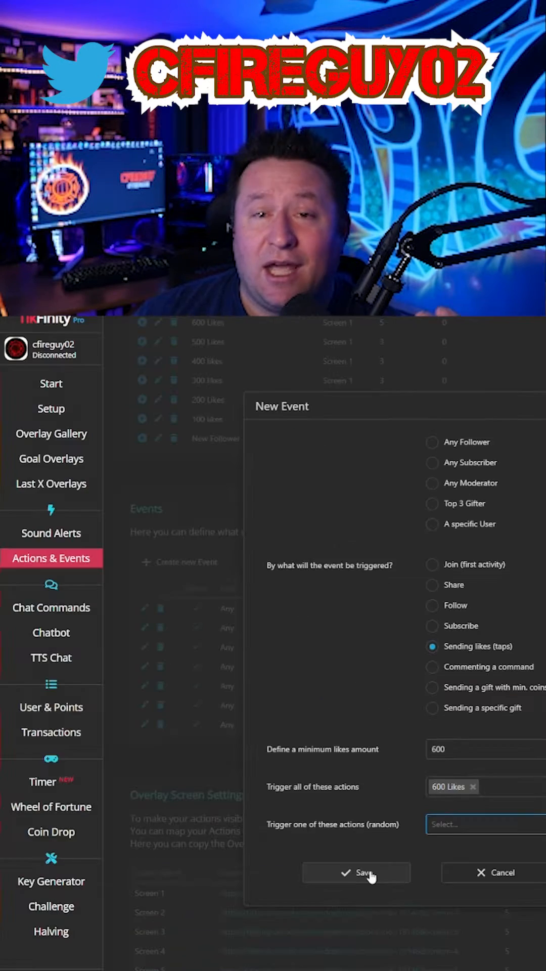
left_click(357, 873)
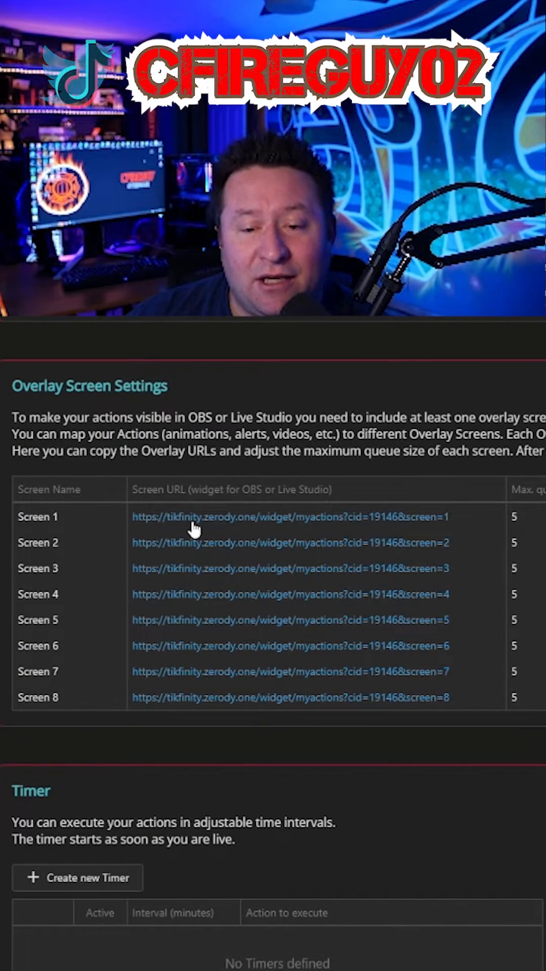
mouse_move(230, 526)
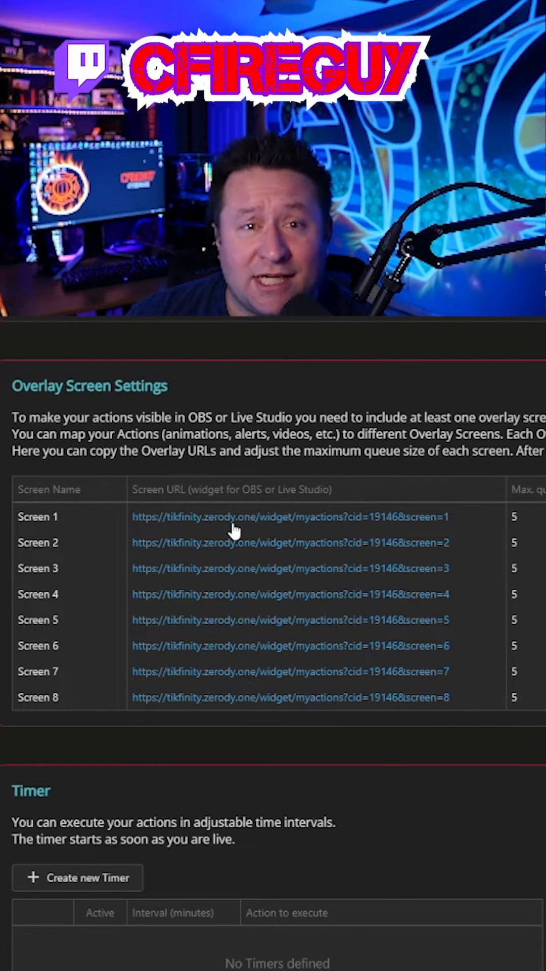
left_click(51, 558)
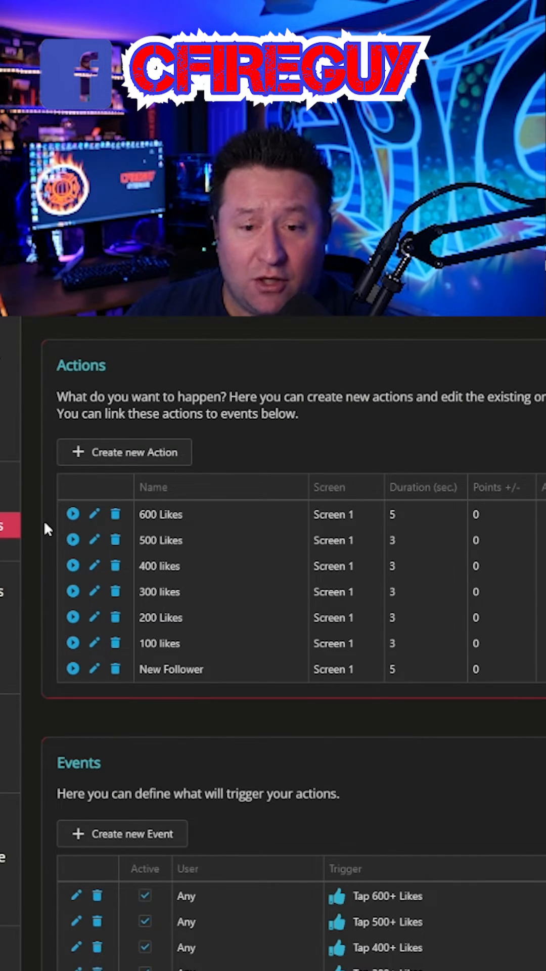
mouse_move(72, 515)
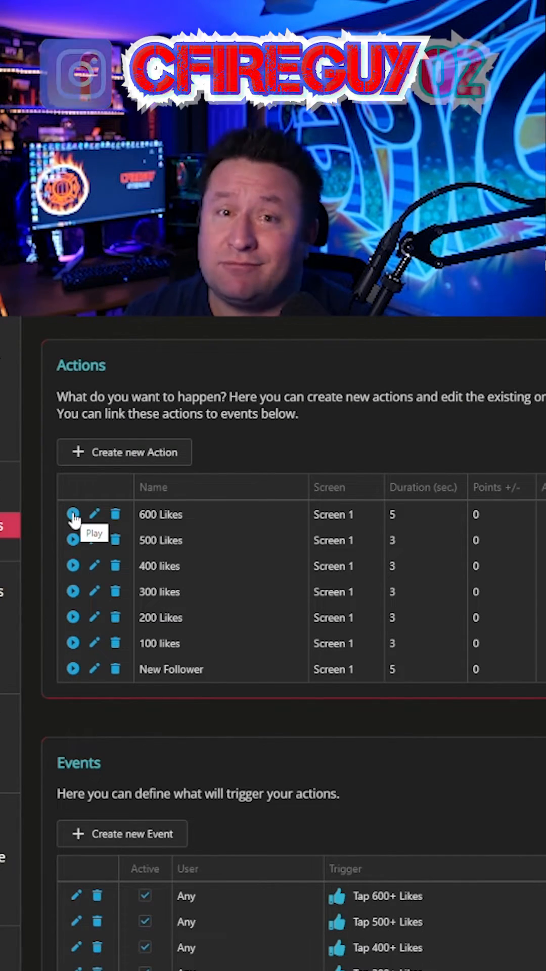